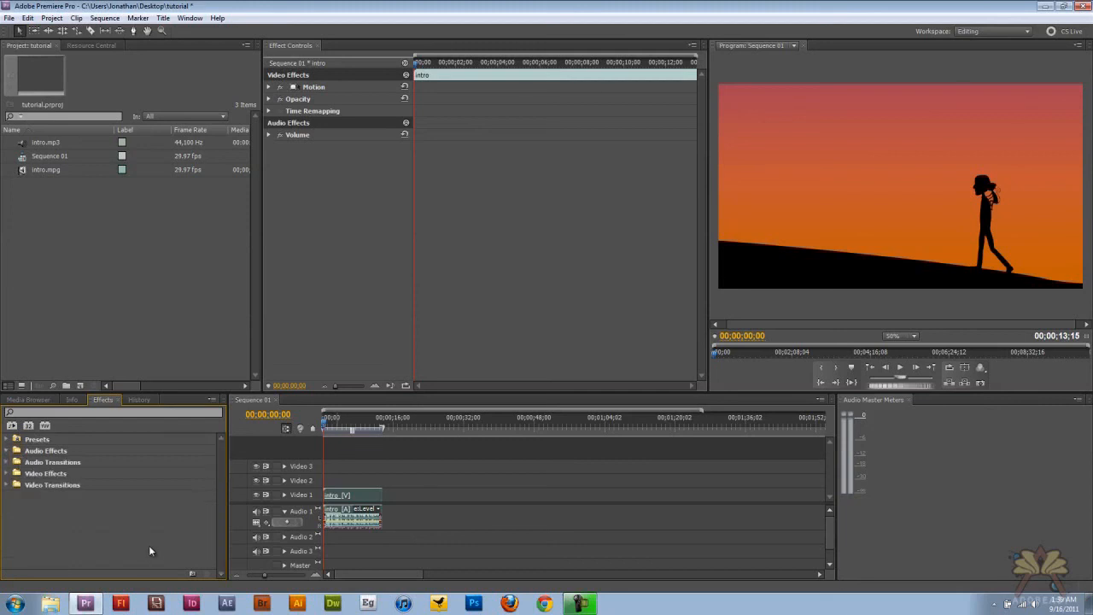
pyautogui.moveTo(152, 544)
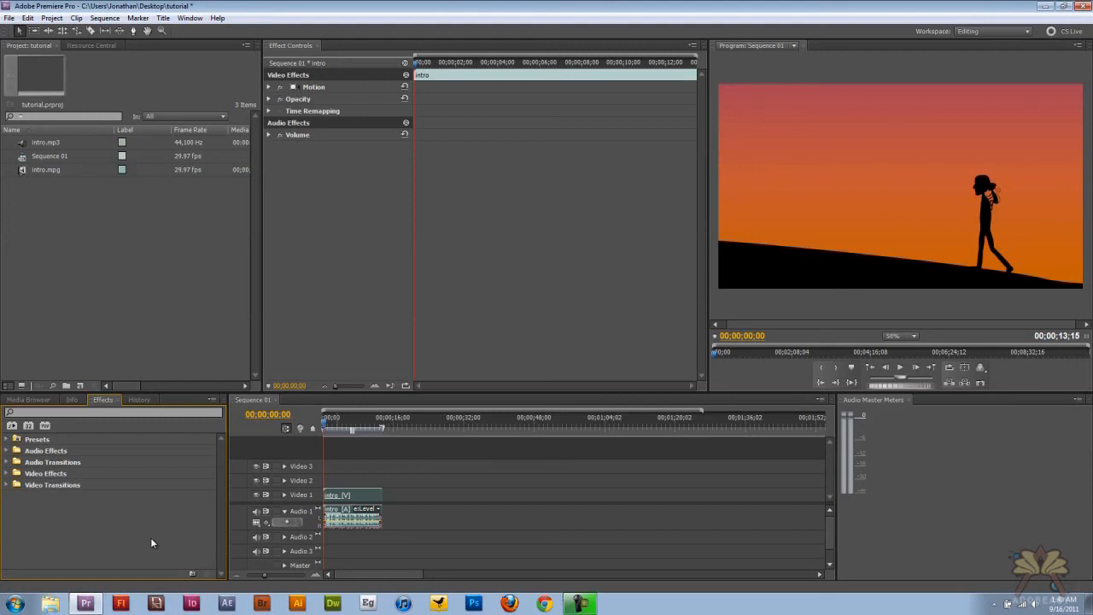
pyautogui.moveTo(112, 499)
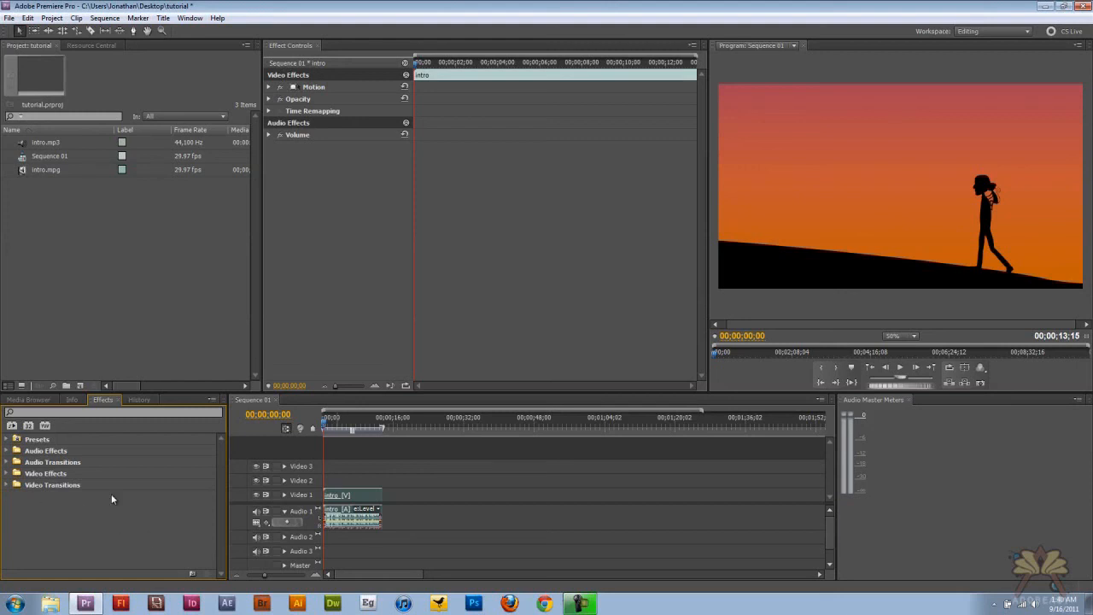
# - Expand Audio Effects > Stereo and scroll the list down to Reverb
pyautogui.click(7, 451)
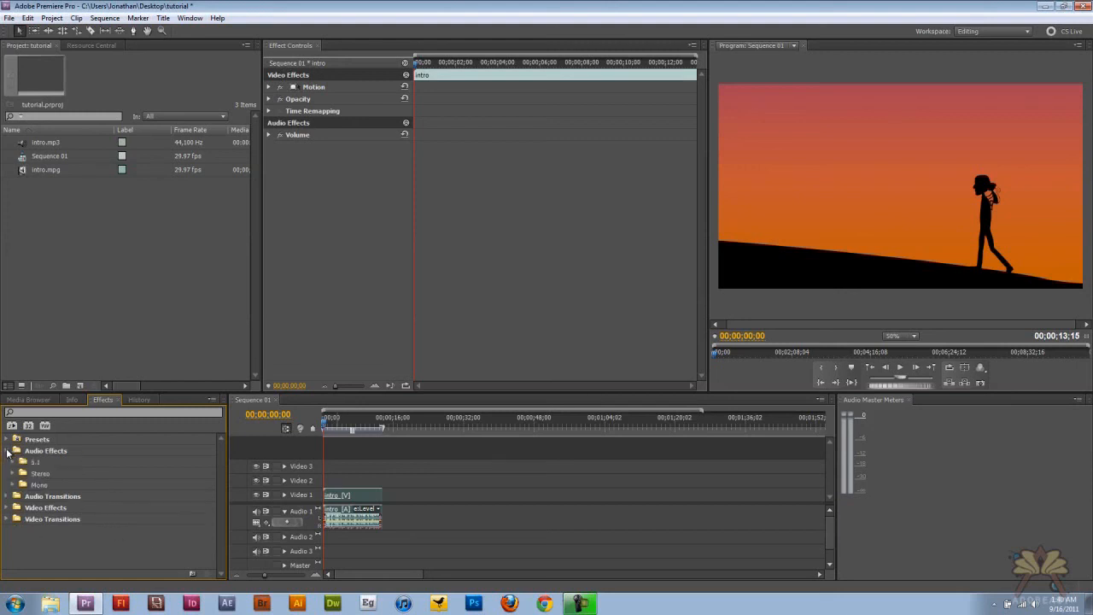
pyautogui.click(7, 451)
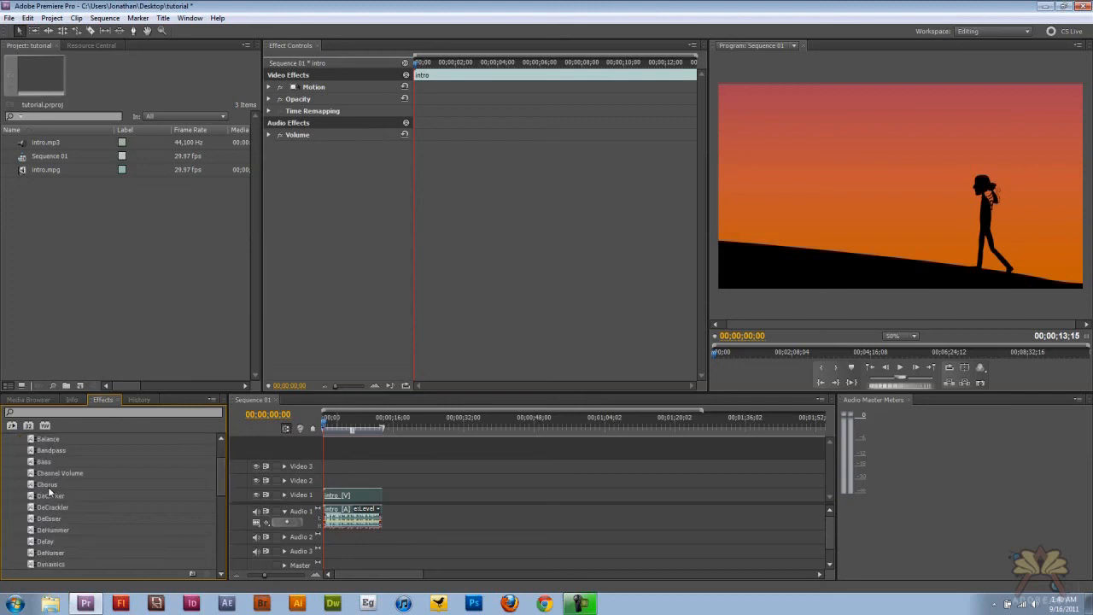
pyautogui.scroll(-3)
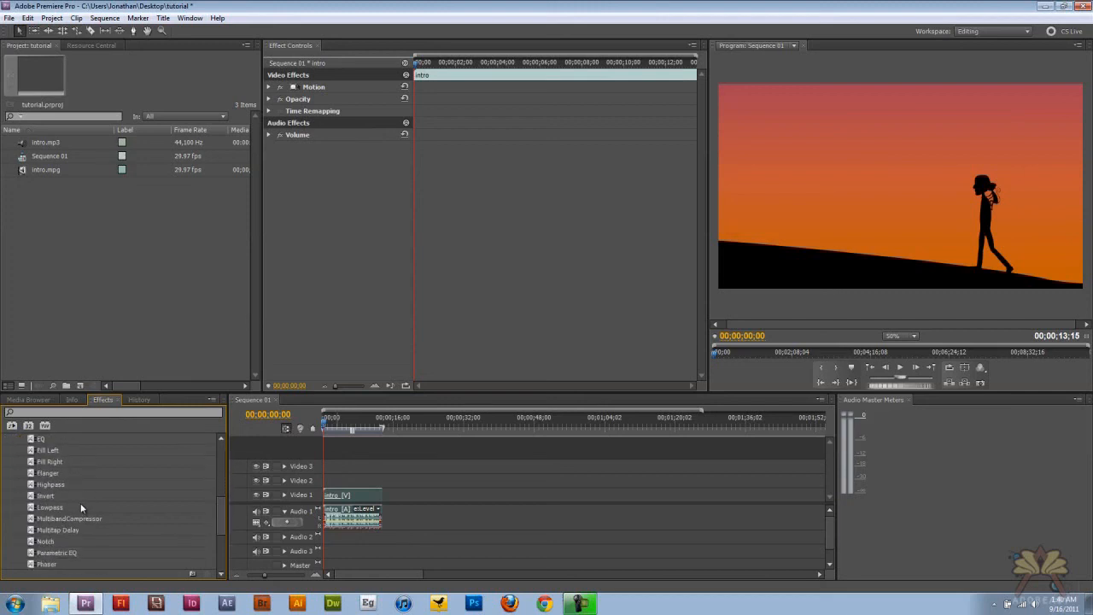
pyautogui.scroll(-3)
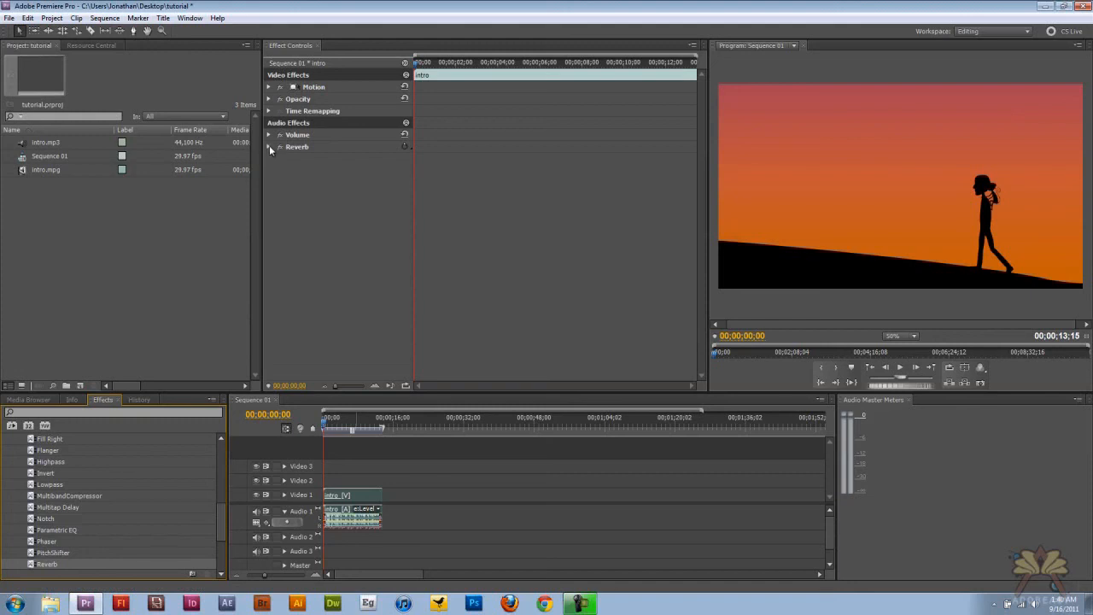
# - Expand Reverb and enable Bypass keyframing at 00;00;00;24 with reverb on
pyautogui.click(270, 146)
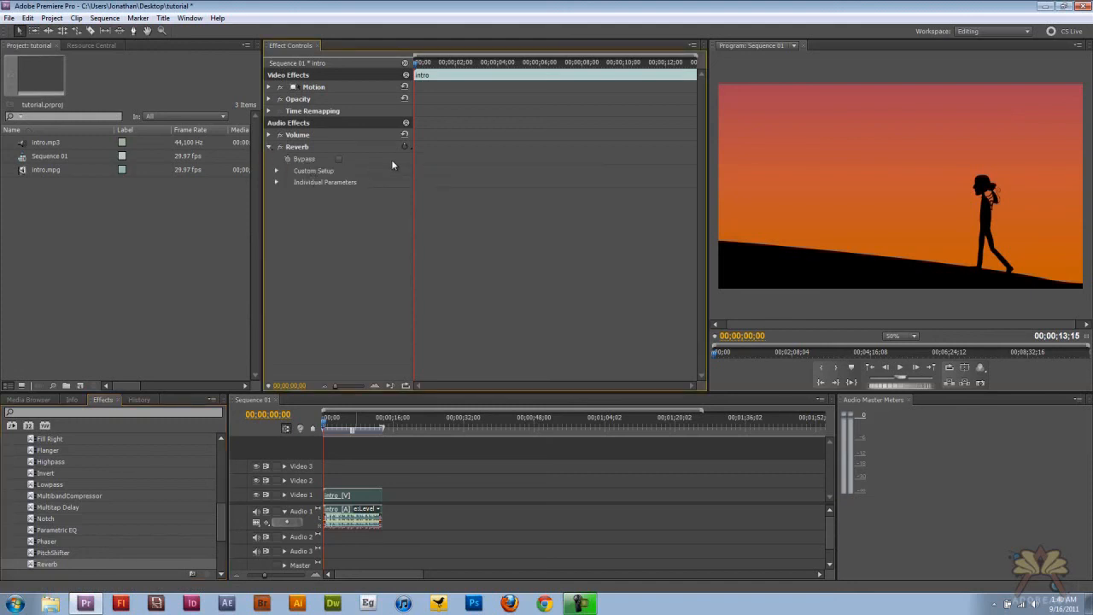
pyautogui.moveTo(386, 168)
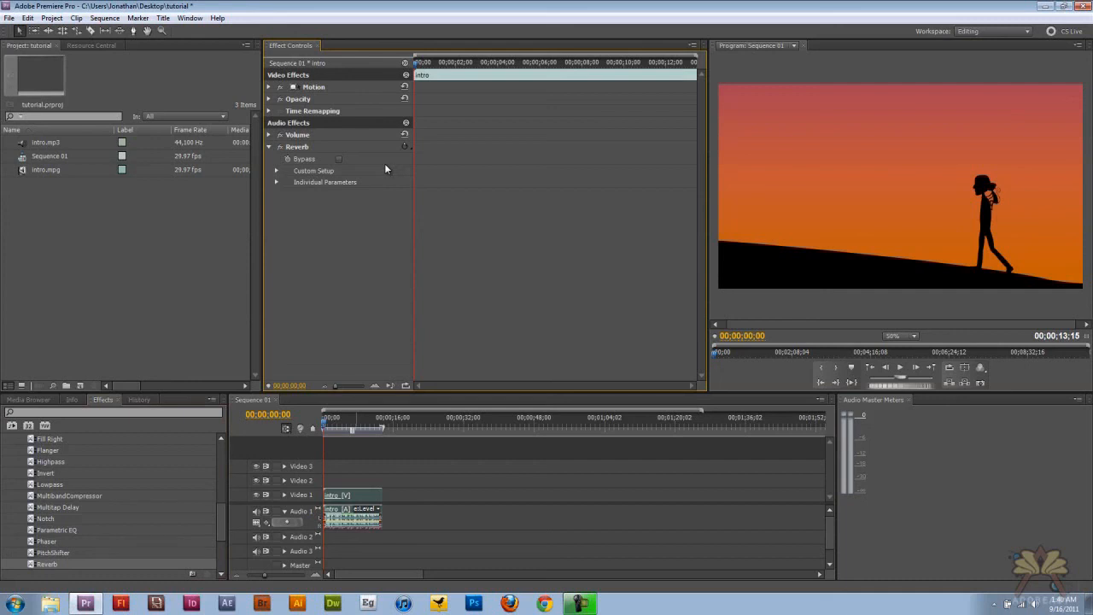
pyautogui.moveTo(371, 178)
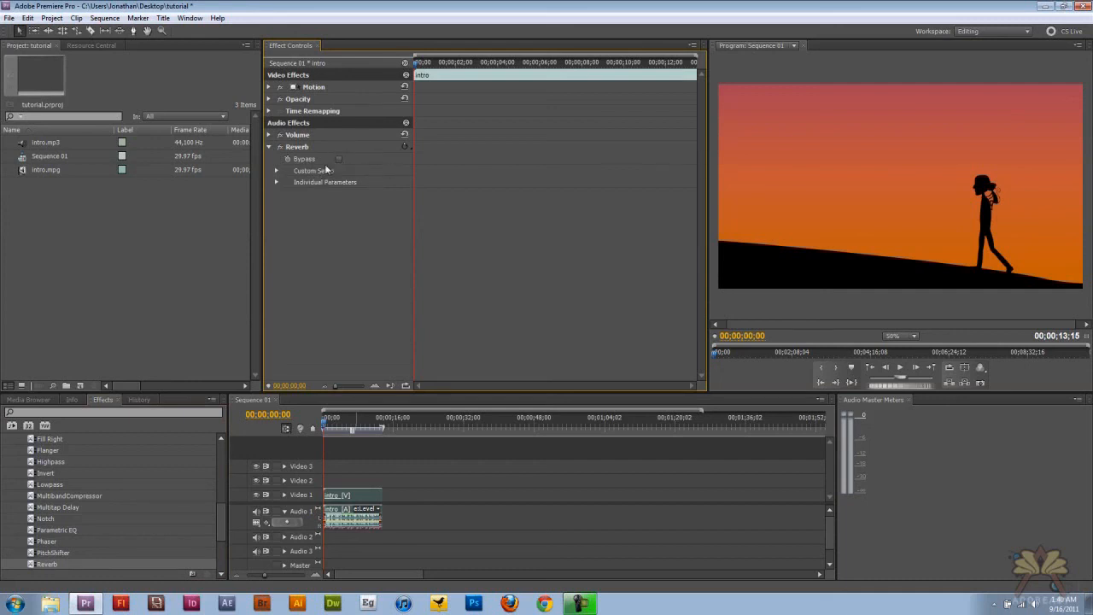
pyautogui.moveTo(321, 368)
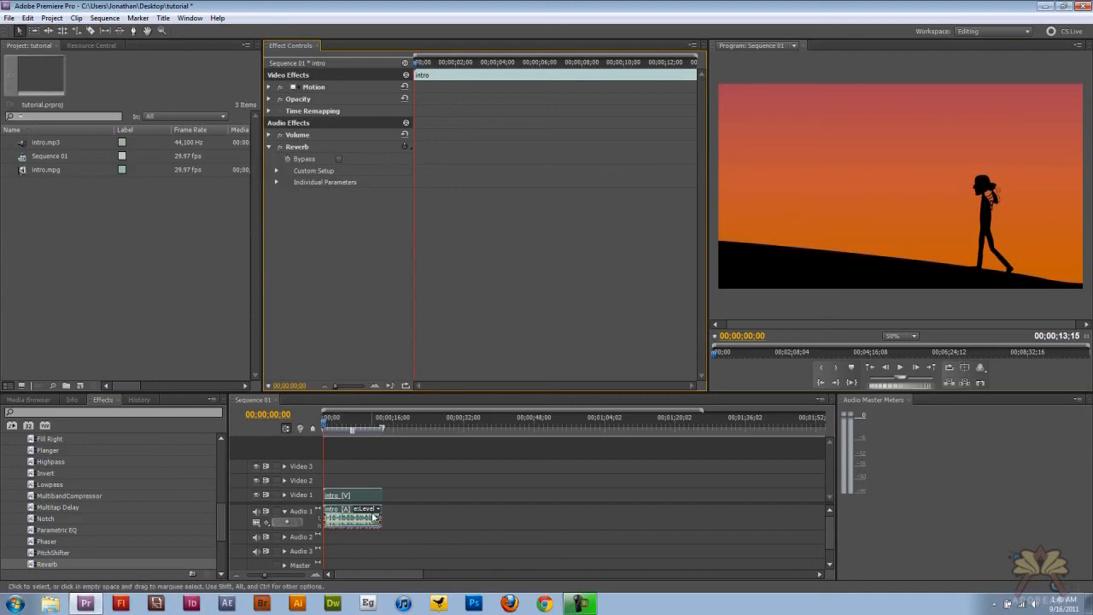
pyautogui.click(339, 159)
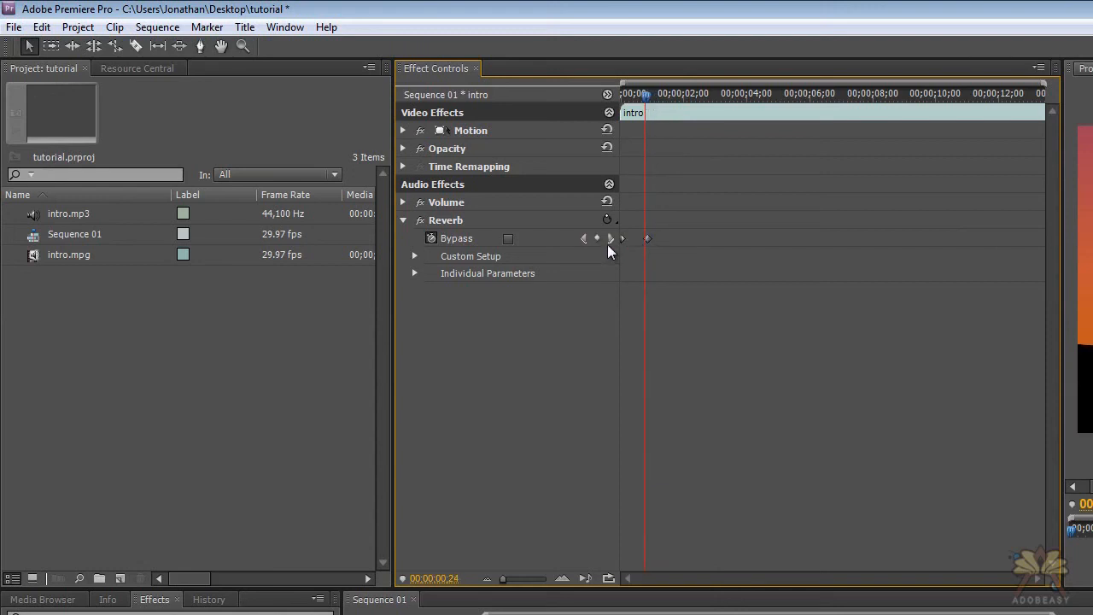
# - Expand Reverb's Custom Setup room settings, then collapse them again
pyautogui.click(415, 257)
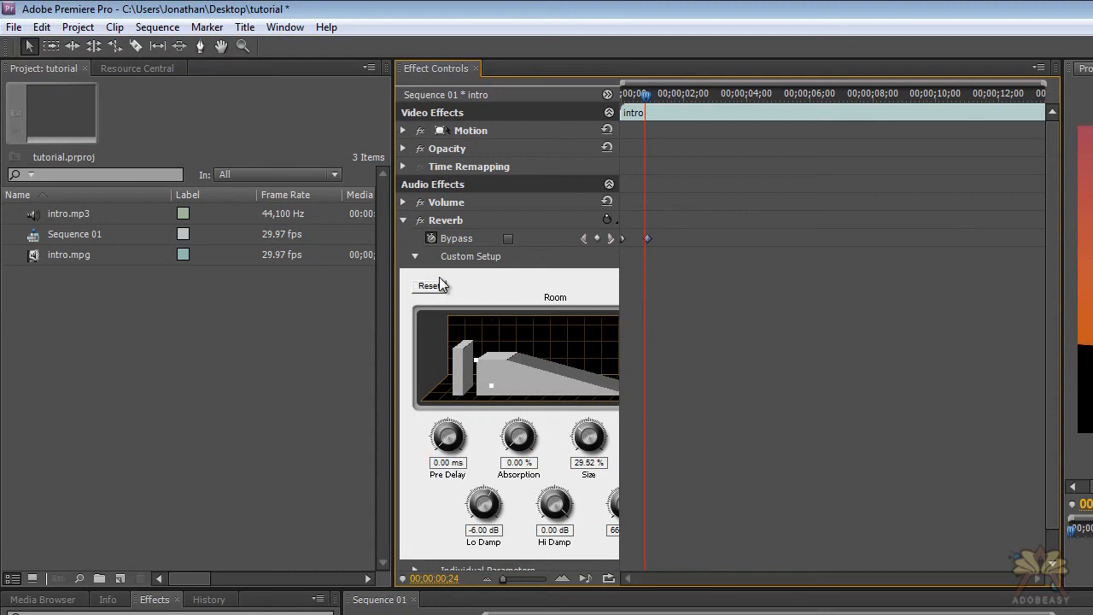
pyautogui.click(416, 256)
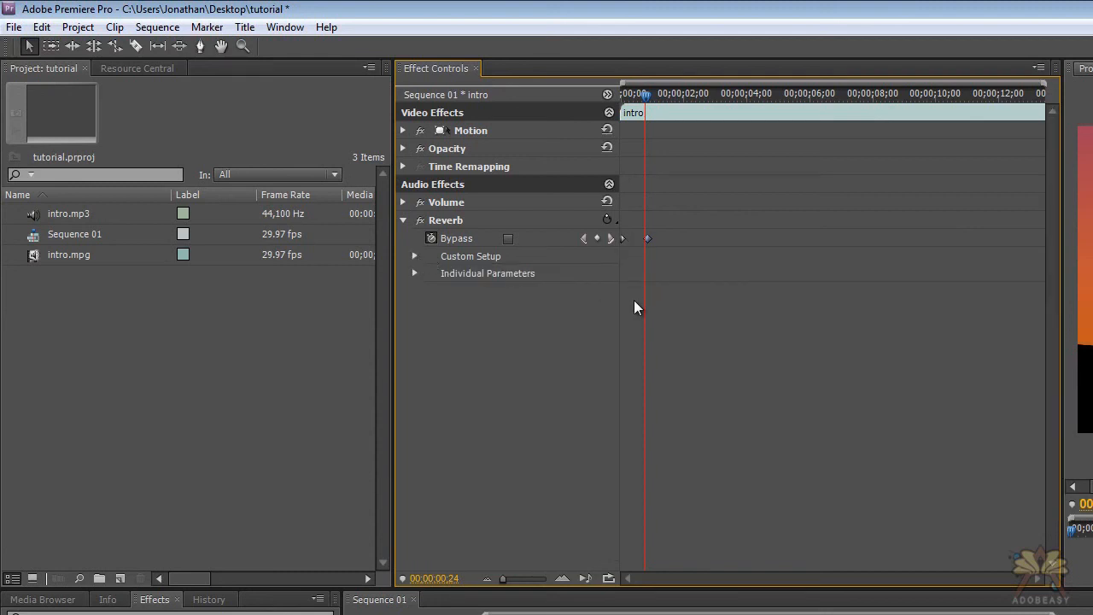
pyautogui.moveTo(647, 379)
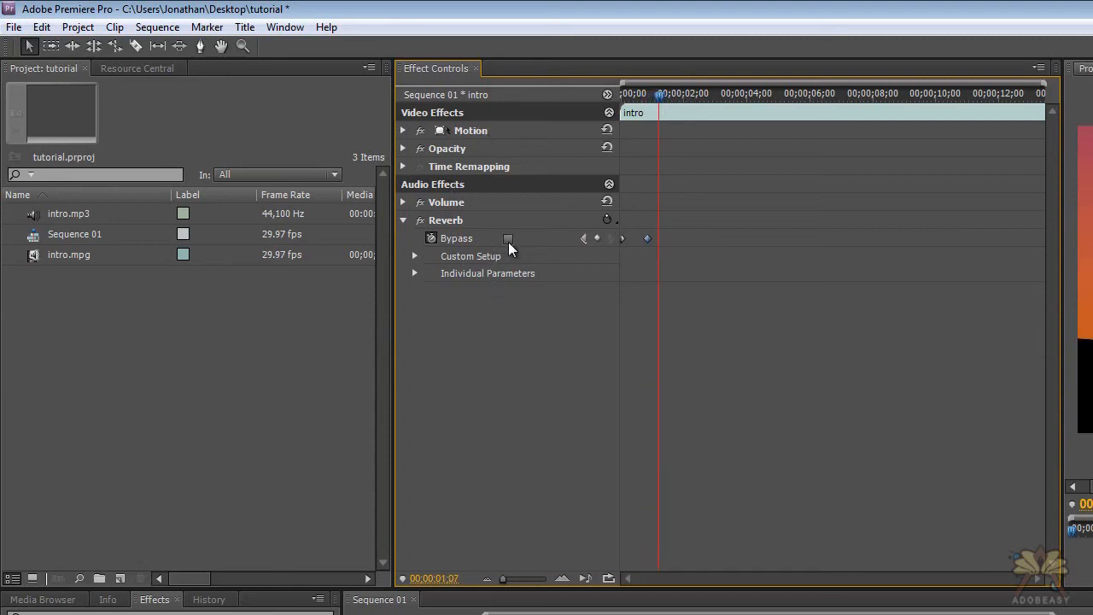
# - Tick Bypass to add a reverb-off keyframe, then drag it later in the timeline
pyautogui.click(509, 239)
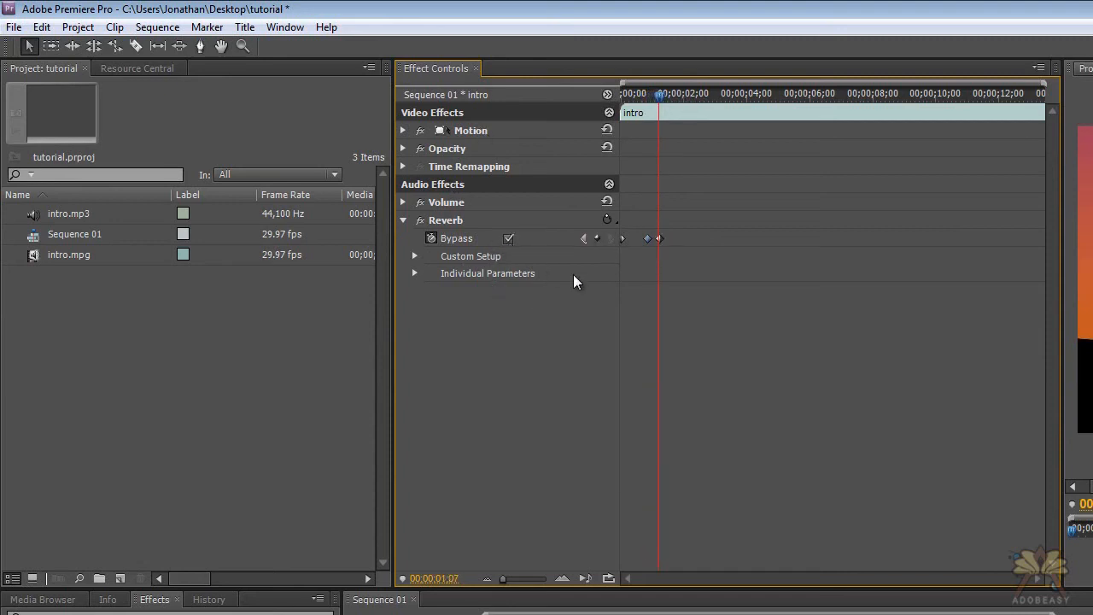
pyautogui.moveTo(656, 212)
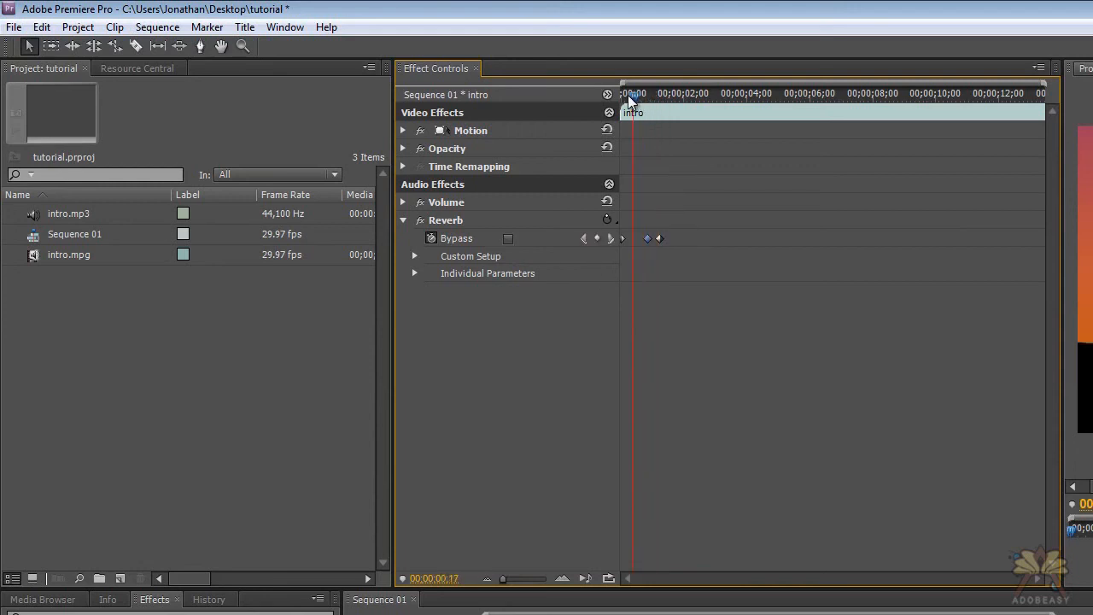
pyautogui.click(624, 94)
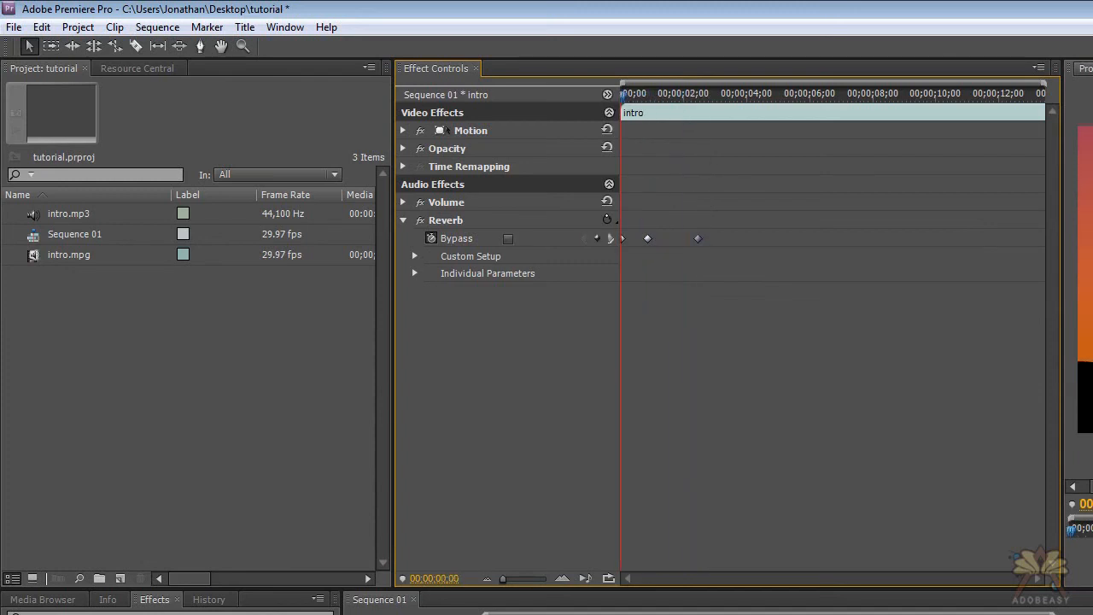
# - Move the current time and toggle Bypass to add a third Bypass keyframe
pyautogui.click(666, 94)
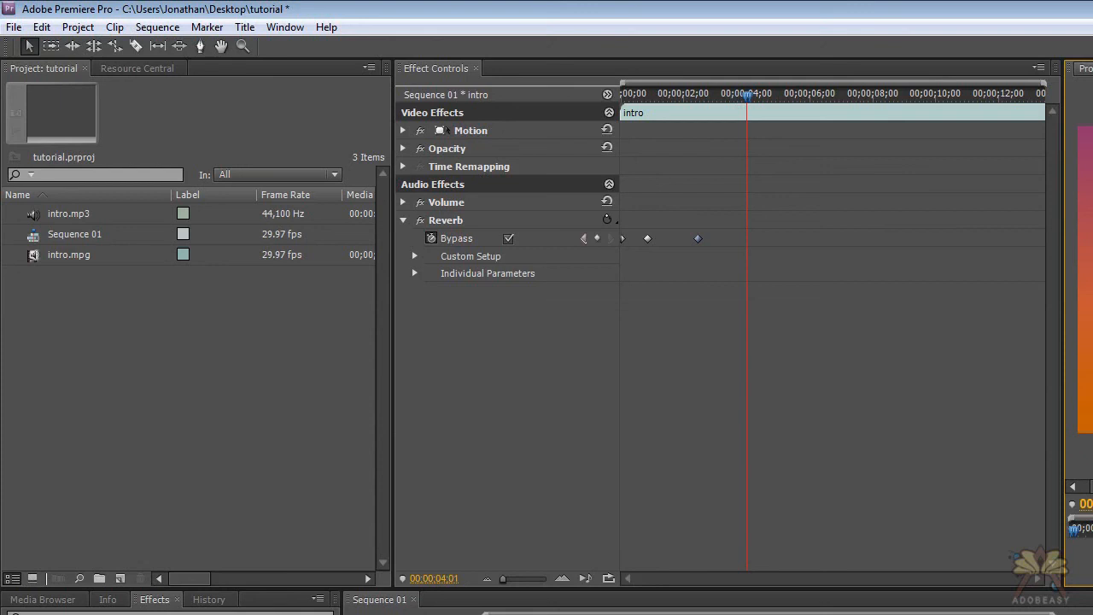
pyautogui.moveTo(726, 186)
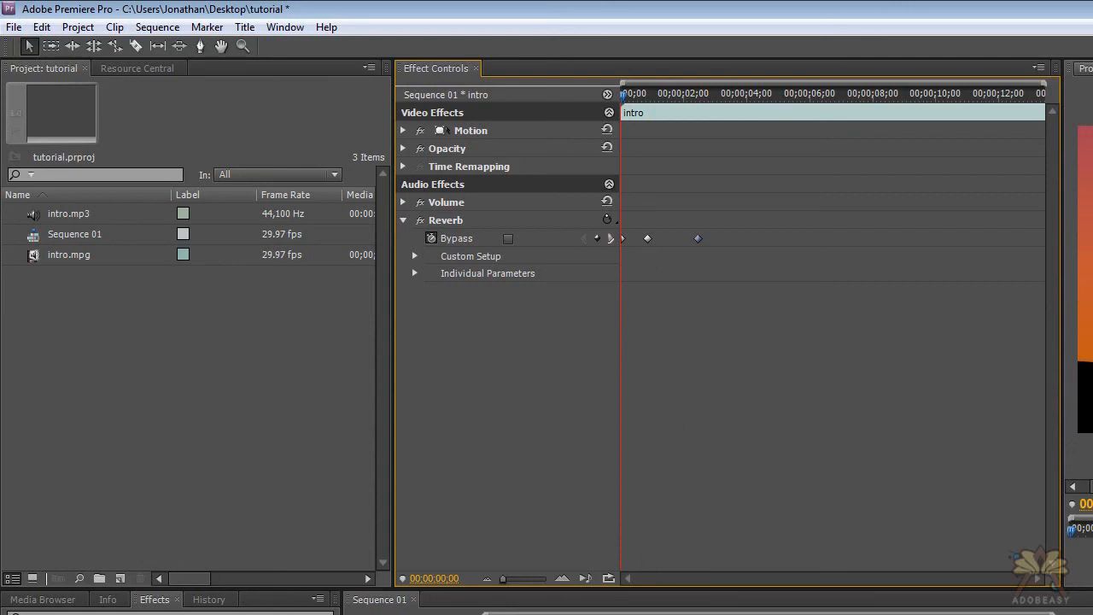
pyautogui.moveTo(595, 78)
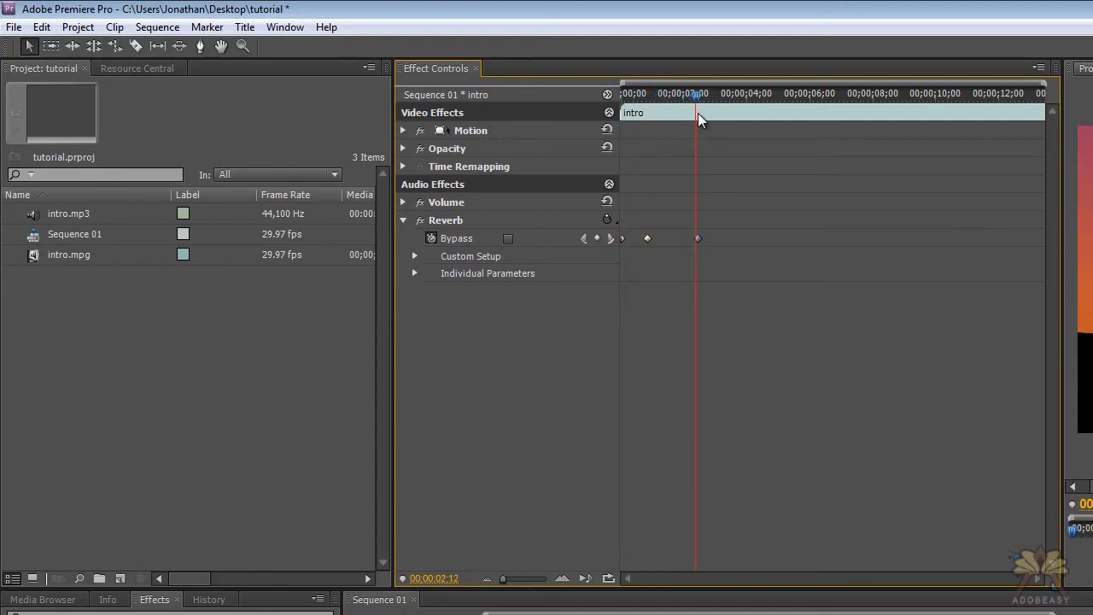
pyautogui.click(508, 238)
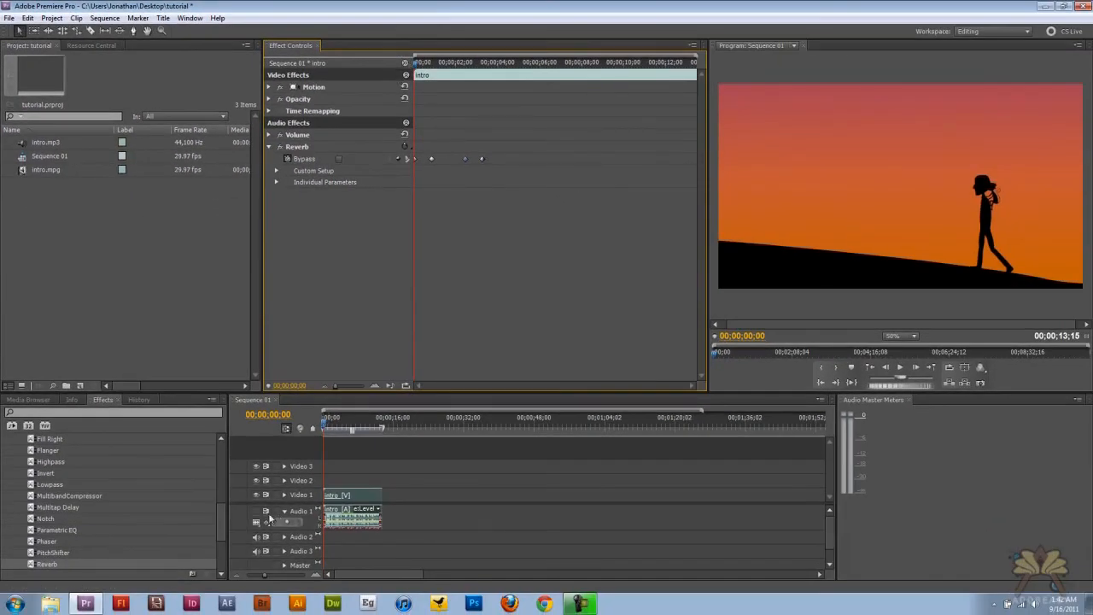
# - Play the sequence start in the Program Monitor, then stop playback
pyautogui.click(900, 368)
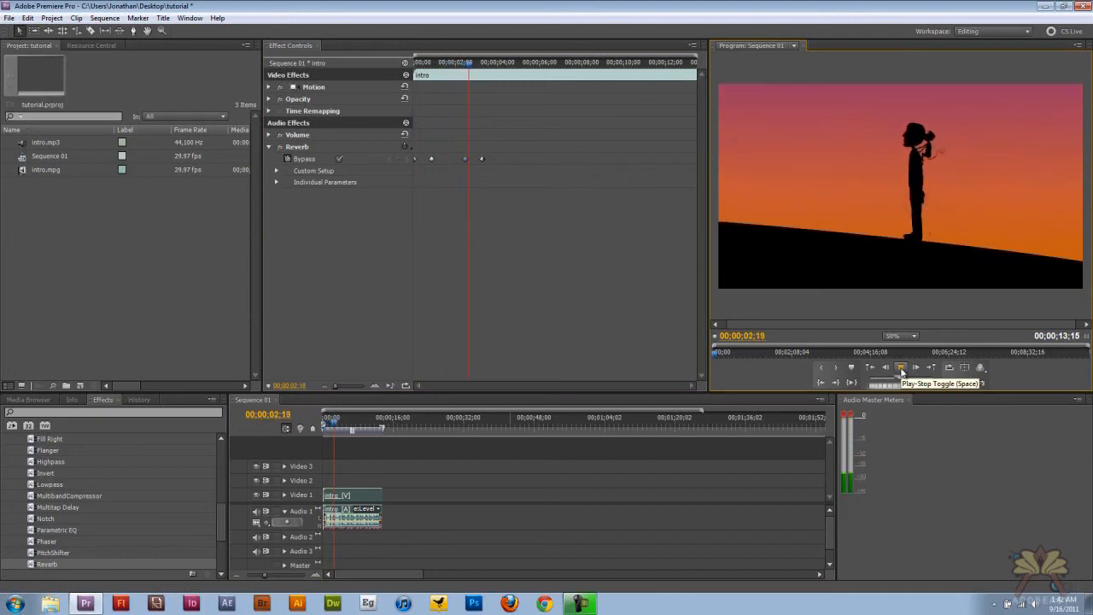
pyautogui.click(901, 367)
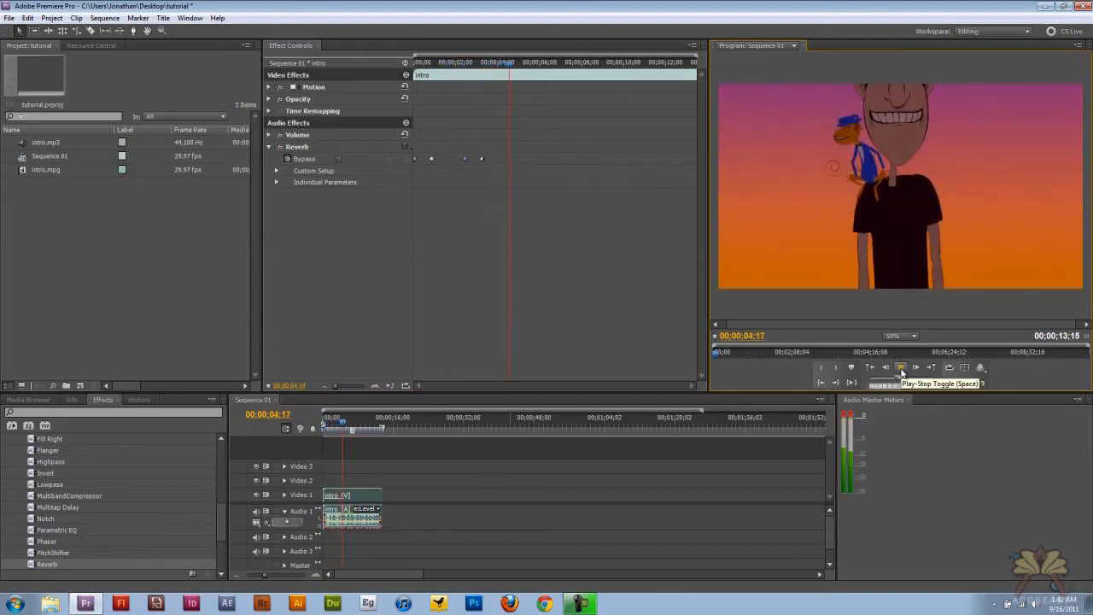
pyautogui.click(900, 368)
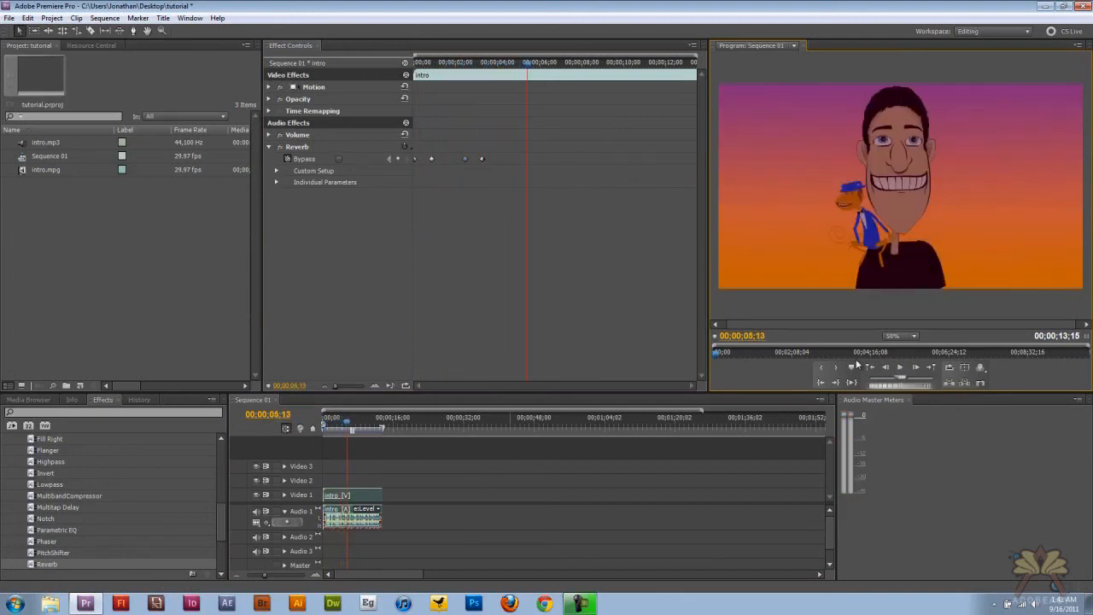